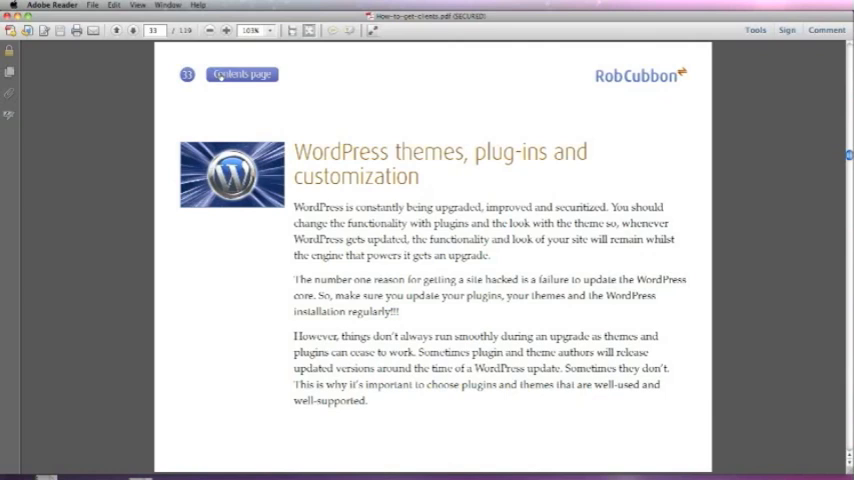
Step: Use the Contents page button and the Introduction link to jump between chapters and the contents list
click(240, 74)
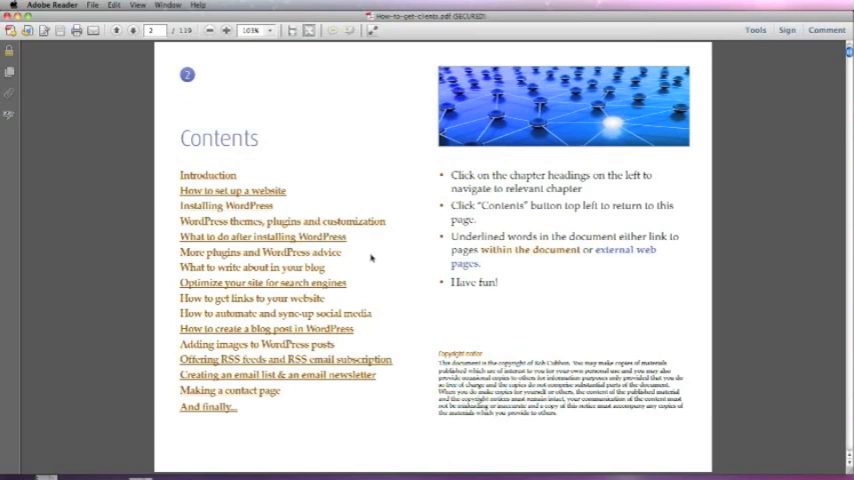
mouse_move(356, 260)
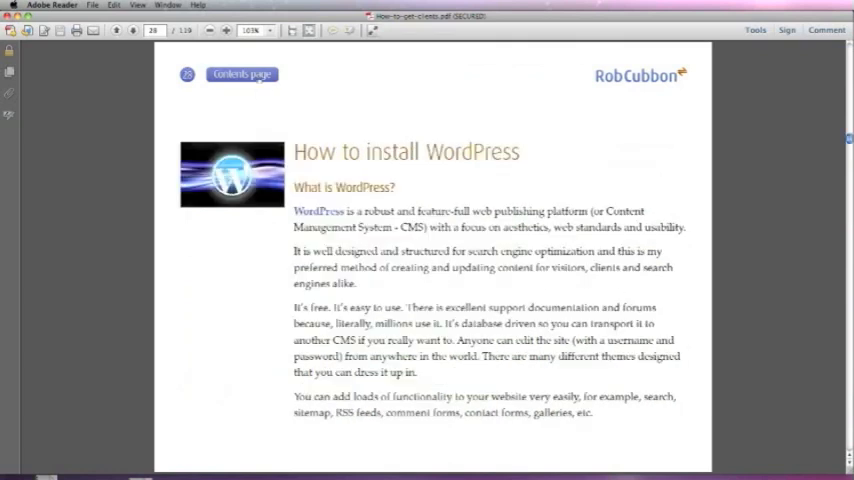
click(240, 74)
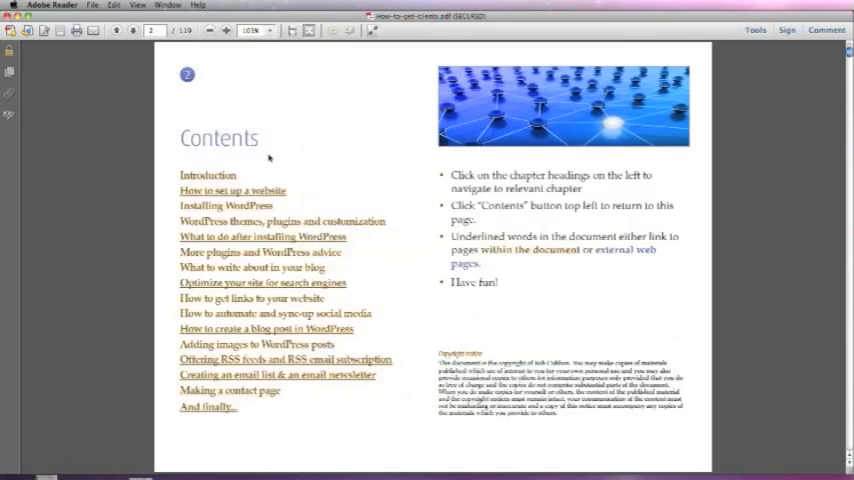
click(208, 176)
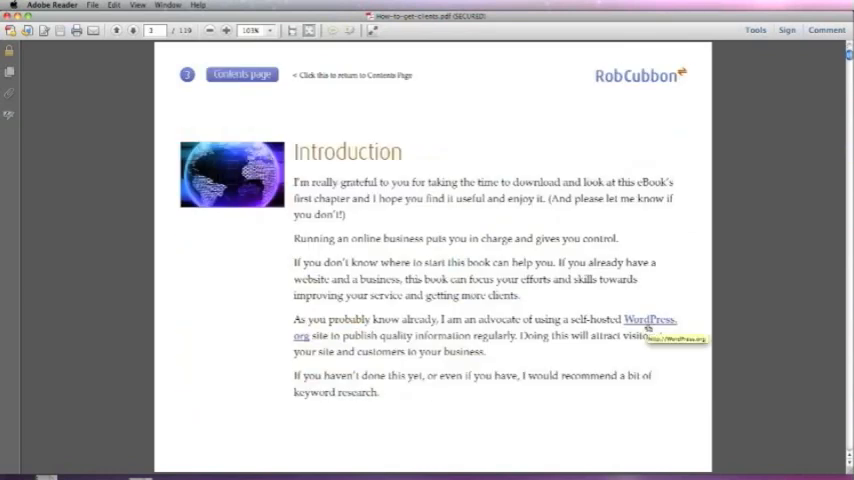
click(636, 322)
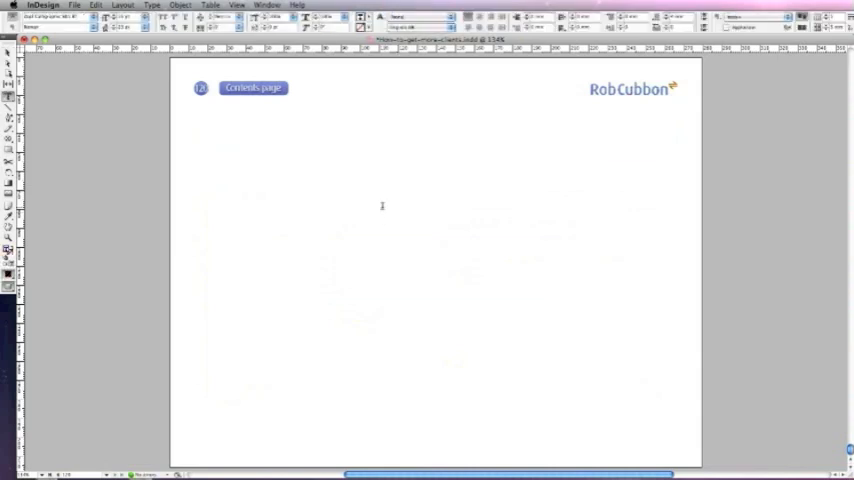
Step: Enter 'New Extra Chapter' as the heading in the new page's heading frame
click(304, 156)
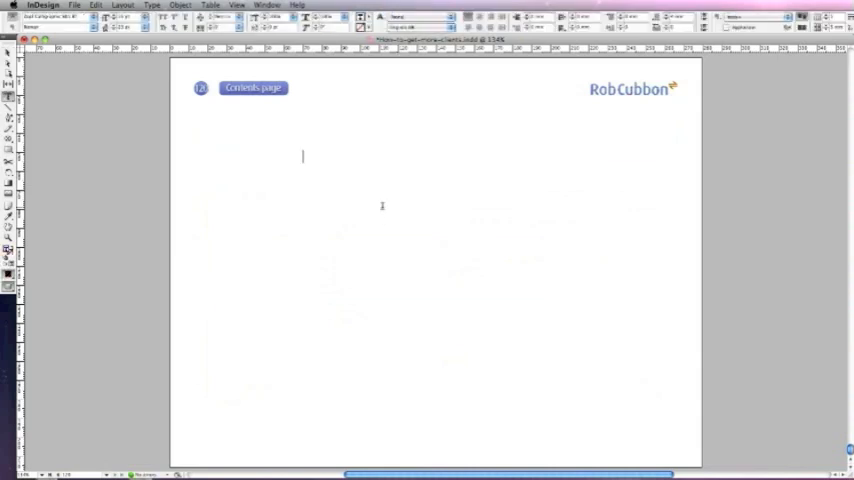
text(New Extra Chapter)
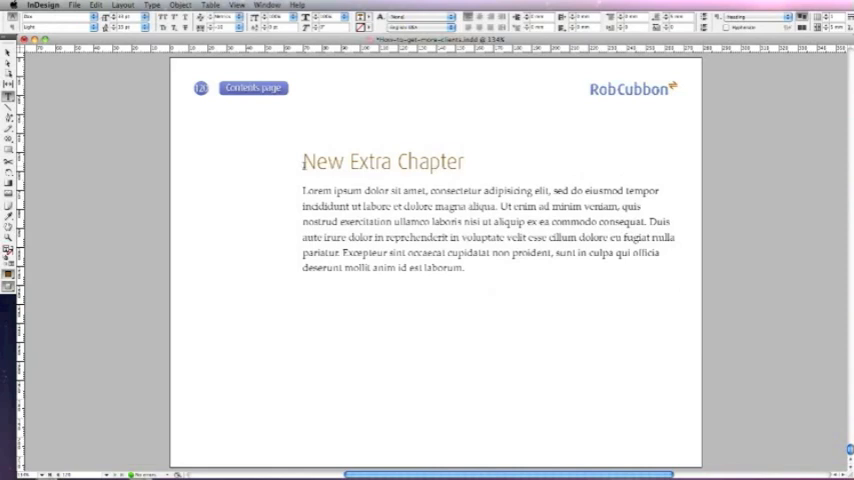
Step: Select the New Extra Chapter heading and start a New Hyperlink Destination for it
triple_click(384, 160)
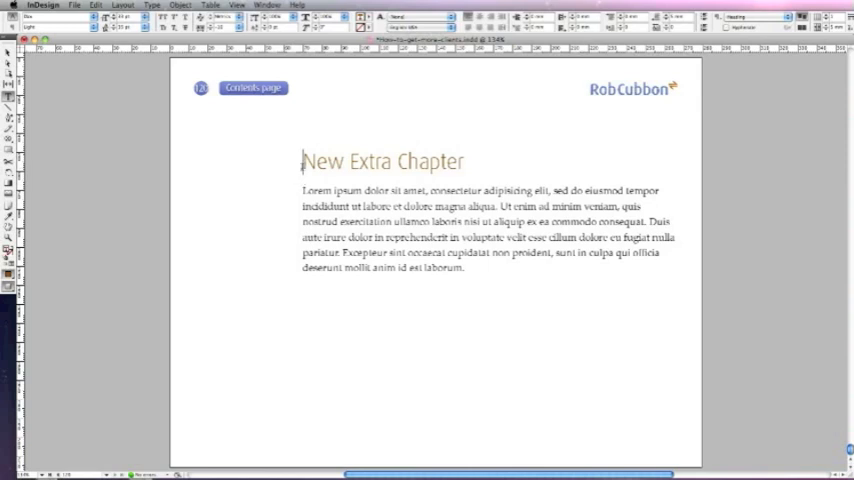
triple_click(382, 160)
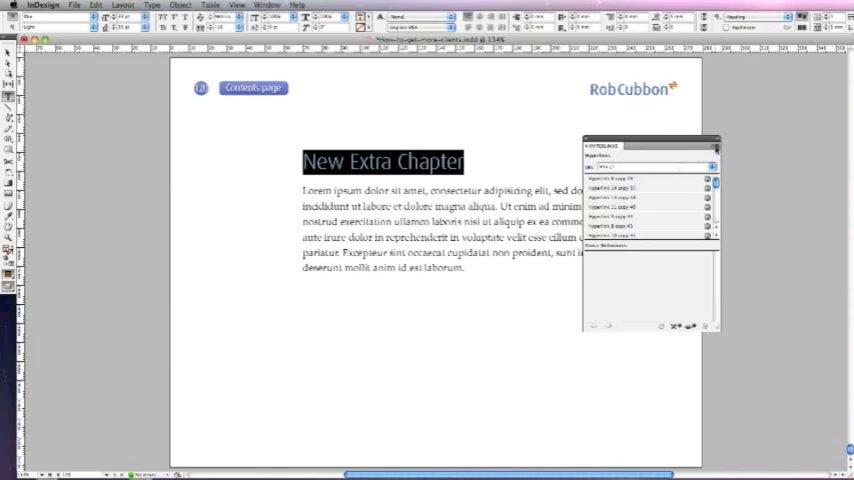
click(712, 146)
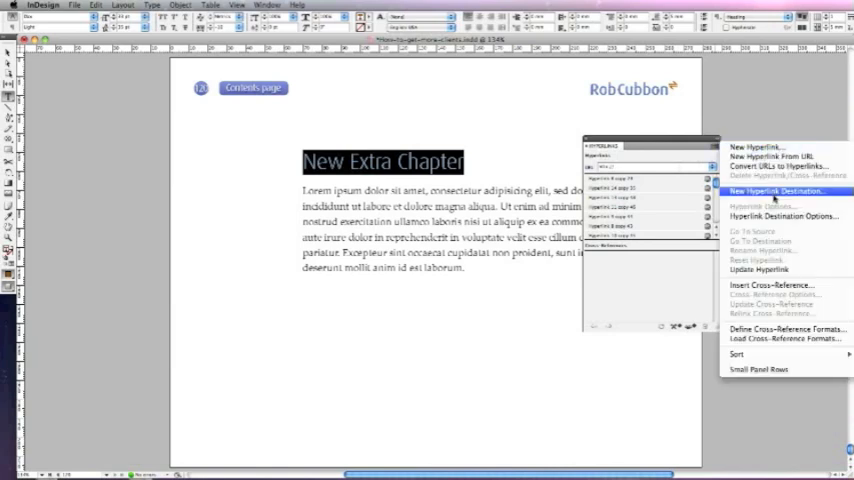
mouse_move(768, 116)
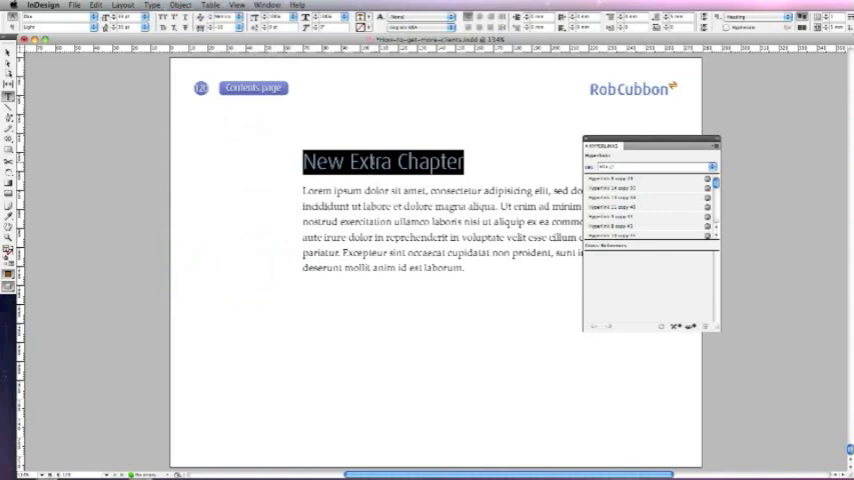
right_click(384, 160)
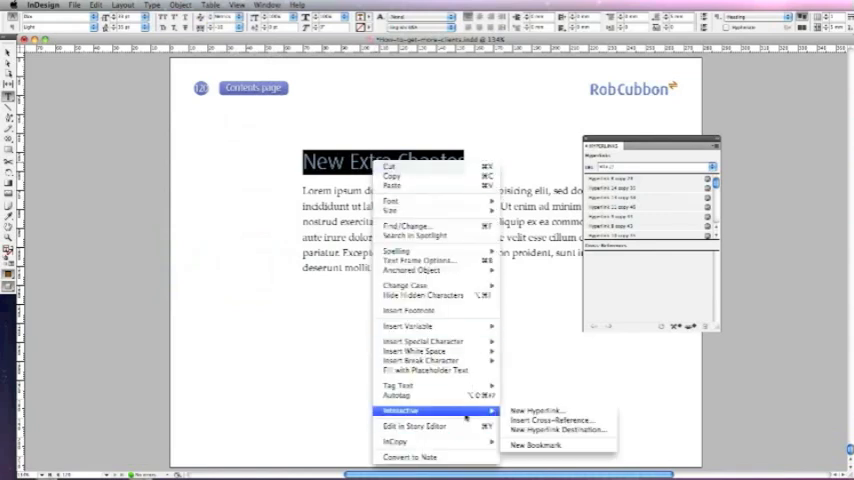
mouse_move(556, 428)
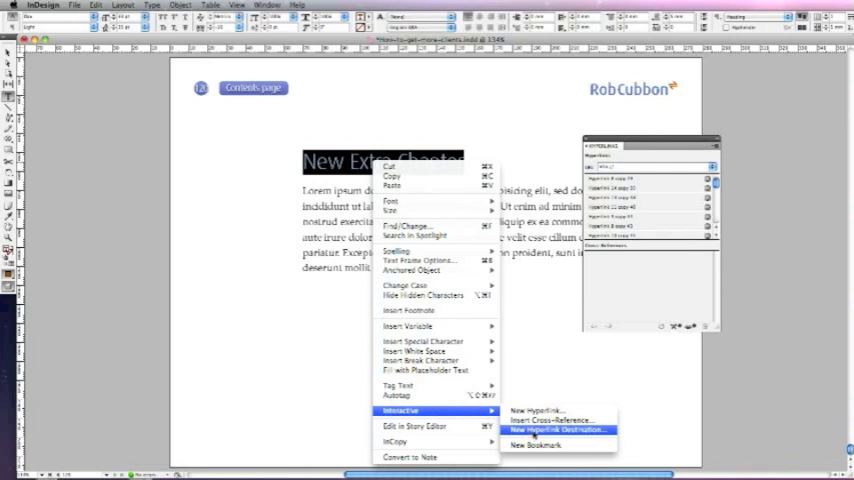
click(558, 428)
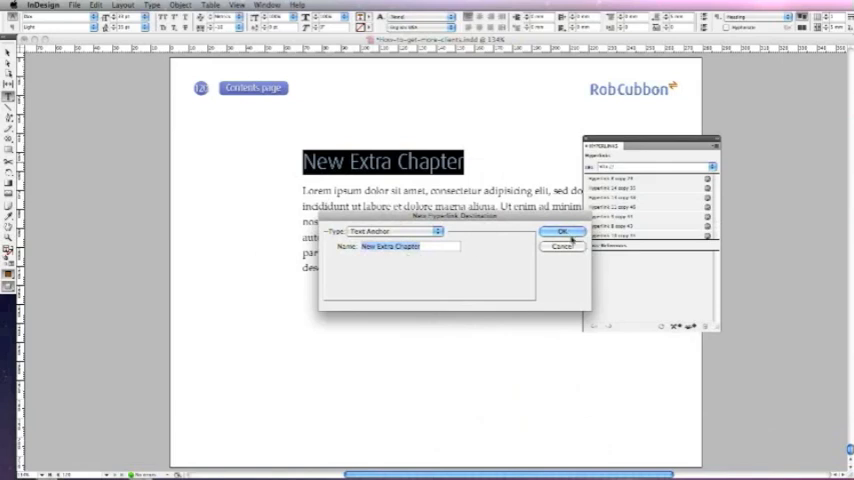
Step: Confirm the New Extra Chapter text anchor and add a 'New Chapter' entry to the contents list
click(560, 232)
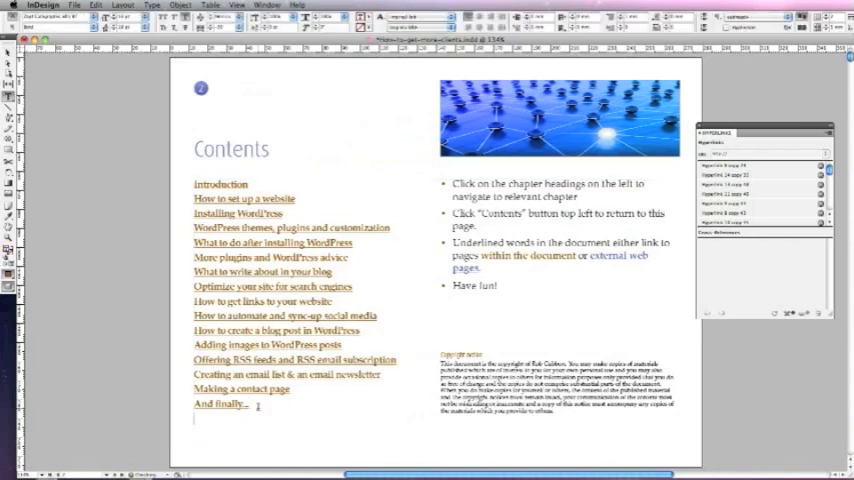
text(New)
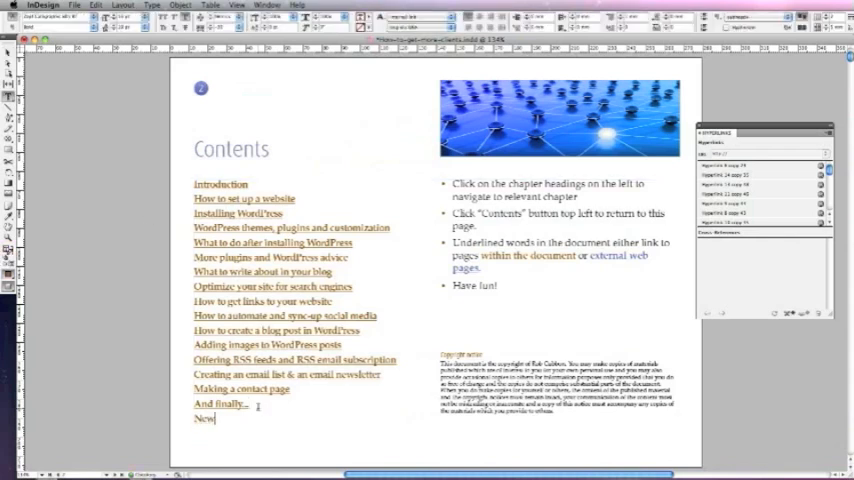
text(Chapter Extra)
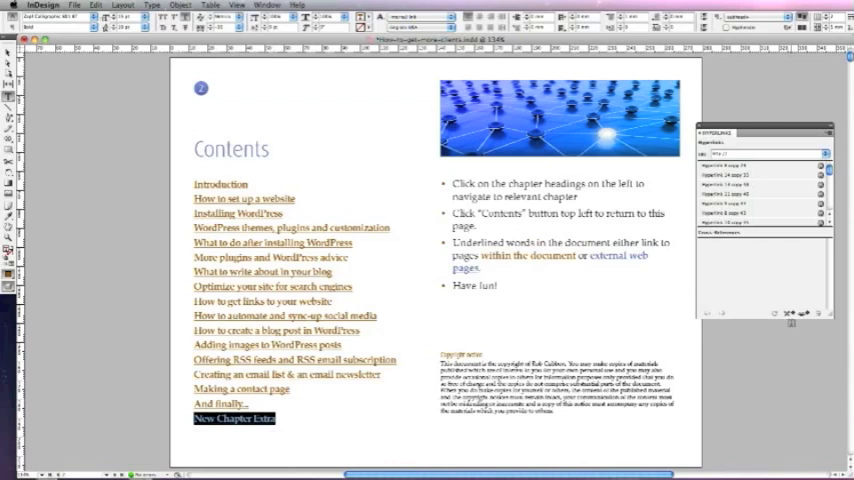
mouse_move(800, 312)
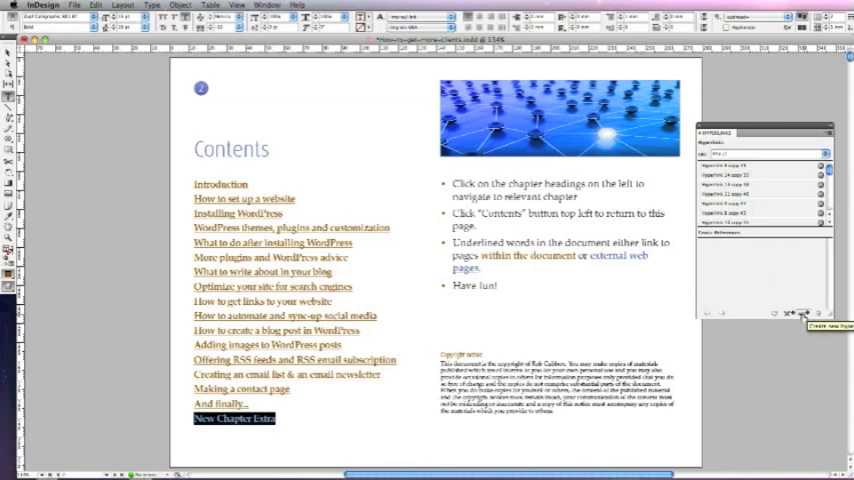
Step: Hyperlink the new contents entry to the New Extra Chapter anchor with the Internal link character style
right_click(234, 418)
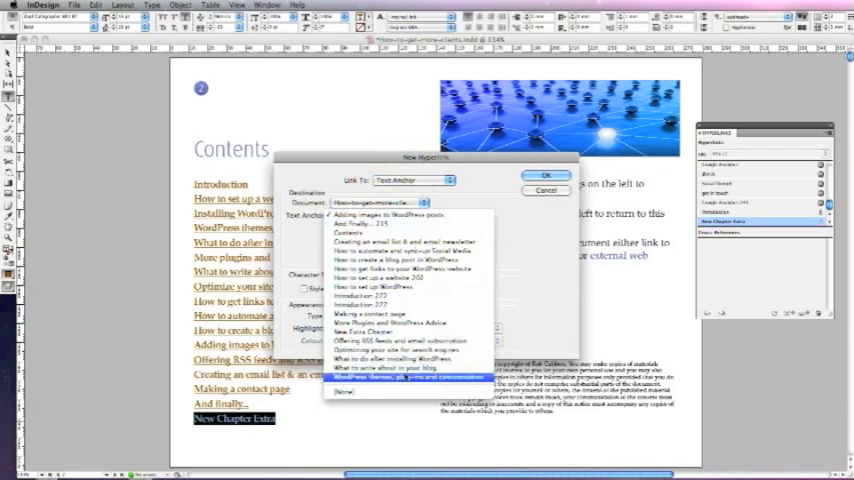
click(380, 376)
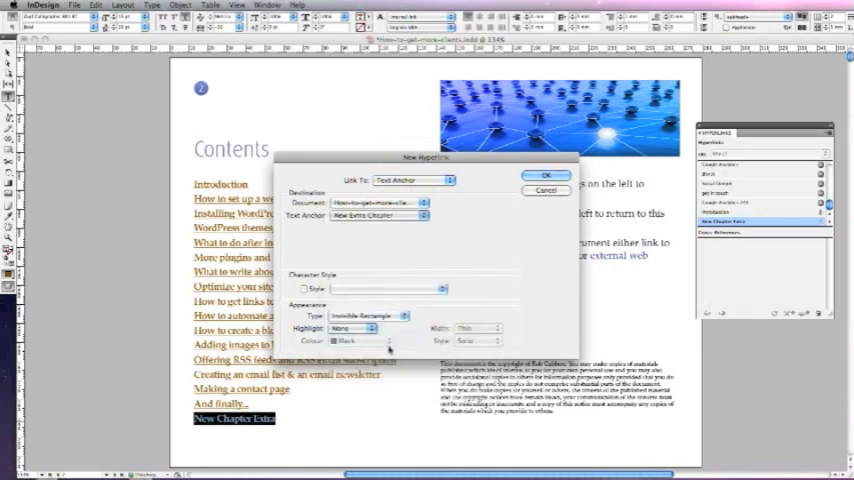
click(444, 288)
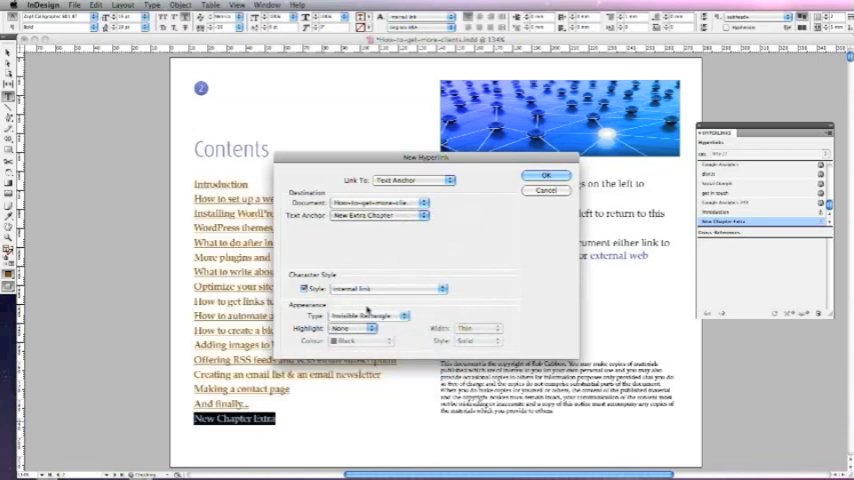
click(546, 176)
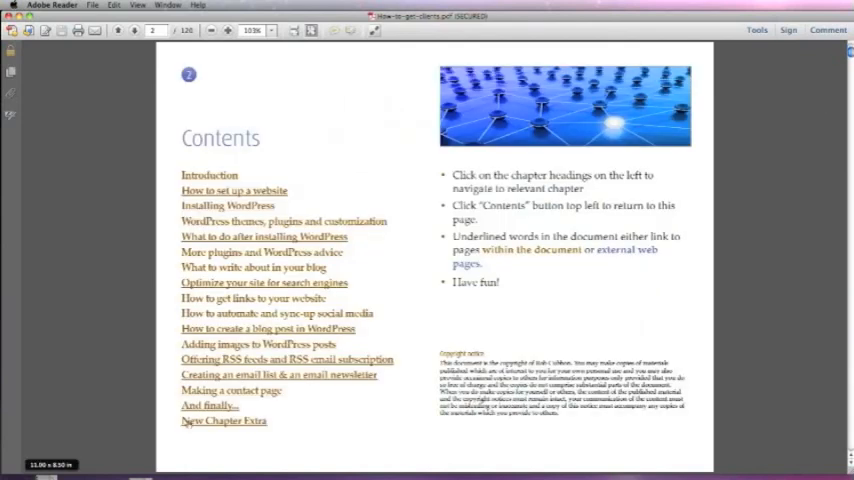
Step: Test a chapter link on the exported PDF's contents page in Adobe Reader
click(224, 420)
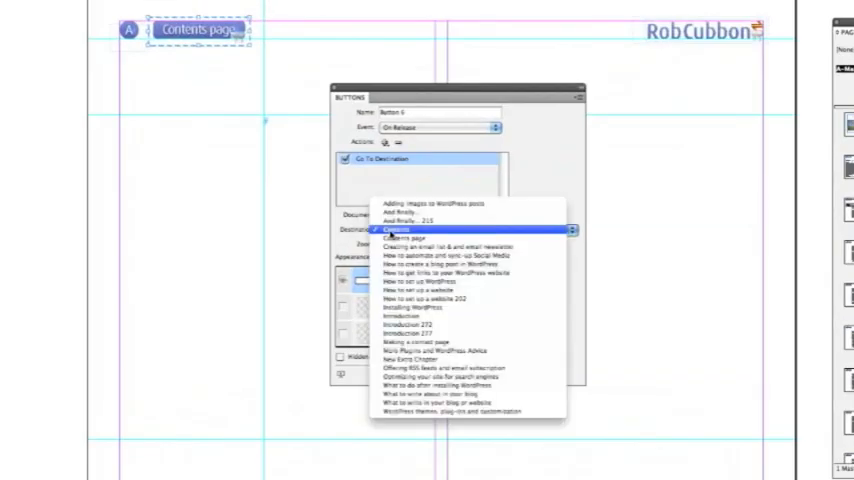
Step: Set the Contents page button's Go To Destination action to the Contents page anchor
click(404, 238)
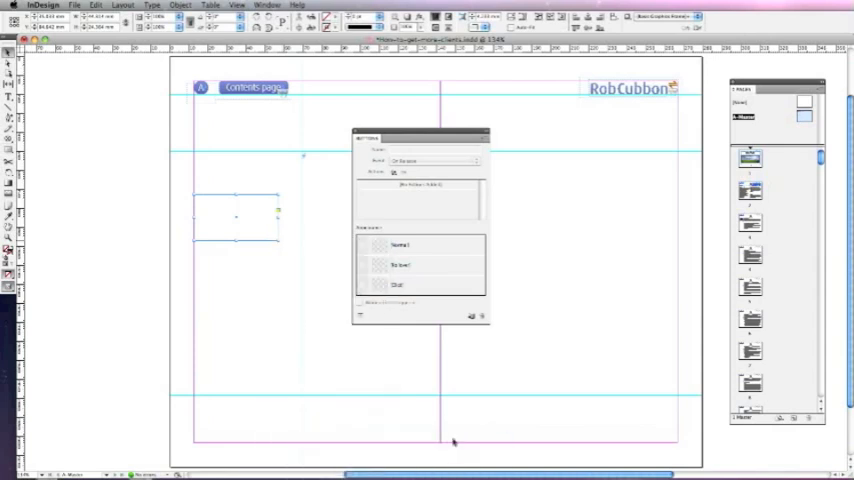
Step: Add a Go To Destination action to the new master-page button and choose its destination
click(400, 244)
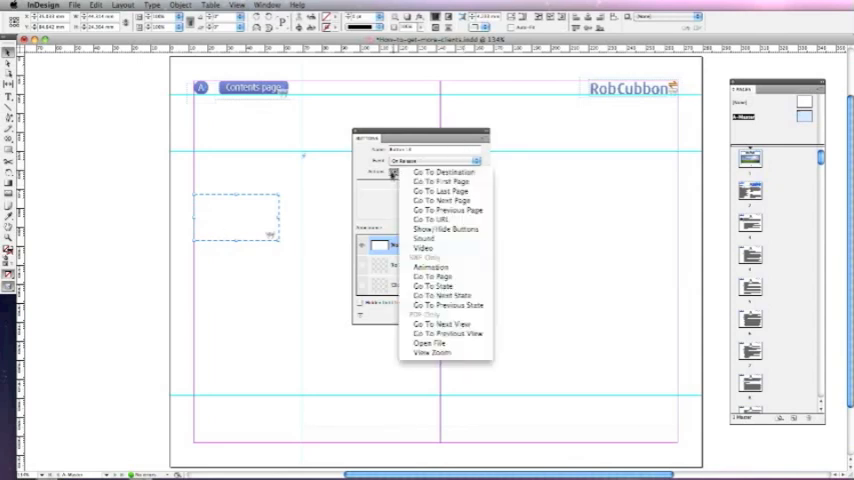
mouse_move(444, 172)
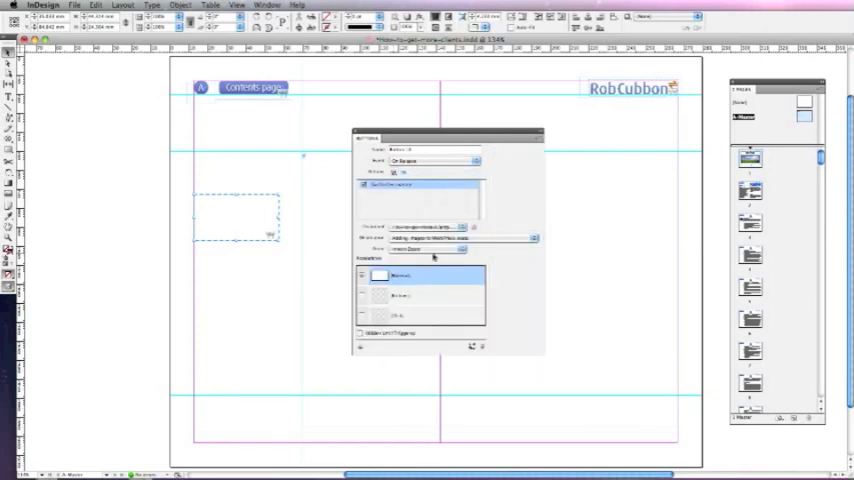
click(460, 238)
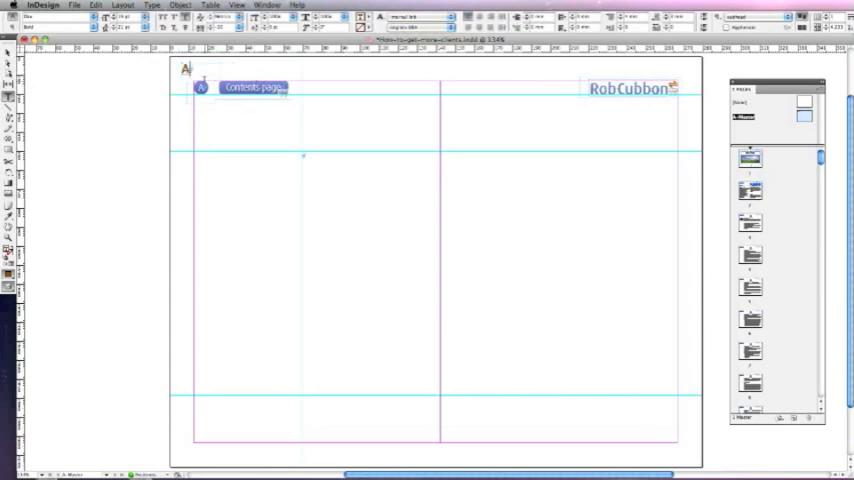
Step: Insert a Current Page Number marker into the master-page text frame via the Type menu
click(152, 6)
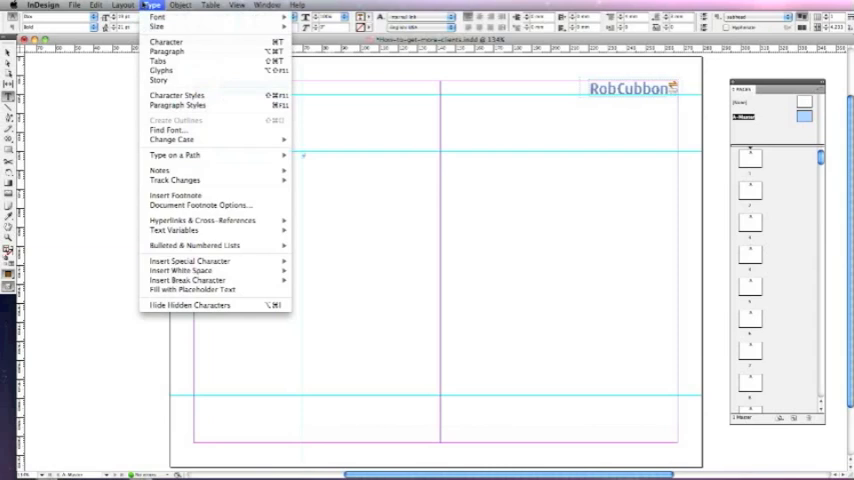
mouse_move(188, 260)
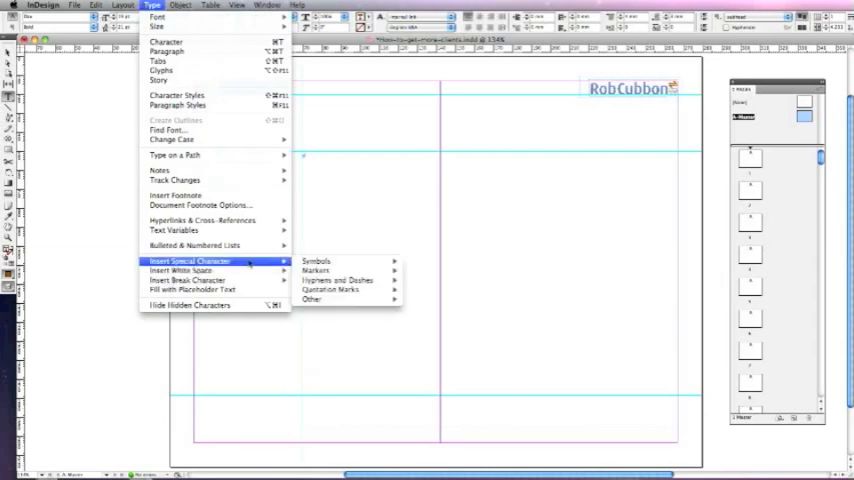
mouse_move(340, 280)
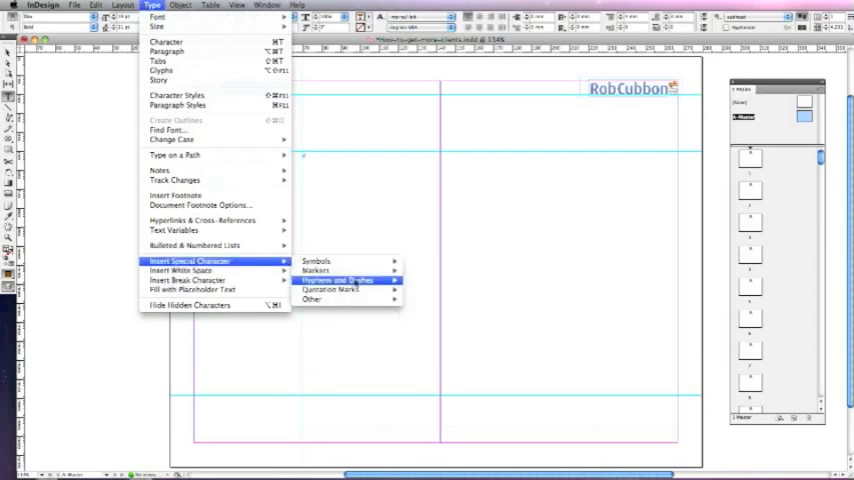
mouse_move(316, 270)
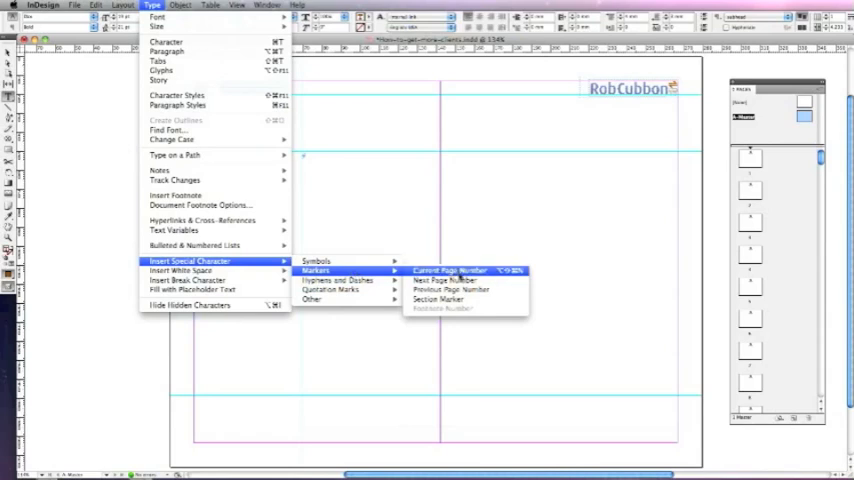
click(450, 270)
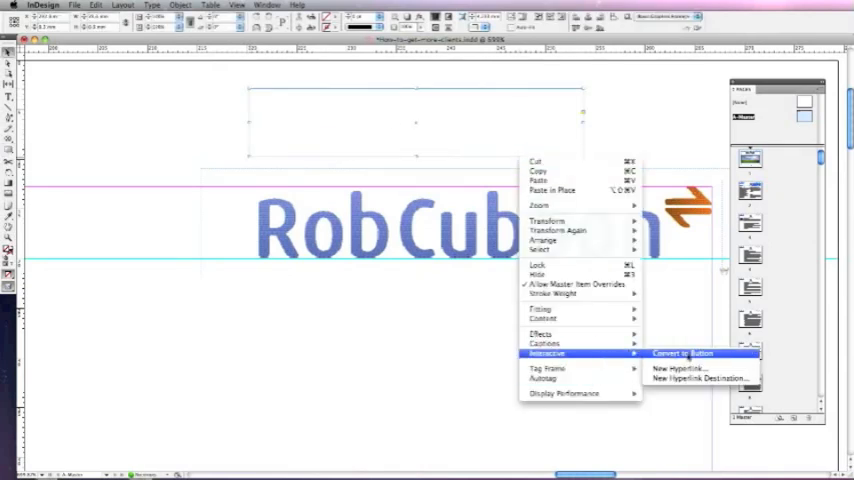
Step: Convert the RobCubbon logo to a button with a Go To URL action
click(680, 352)
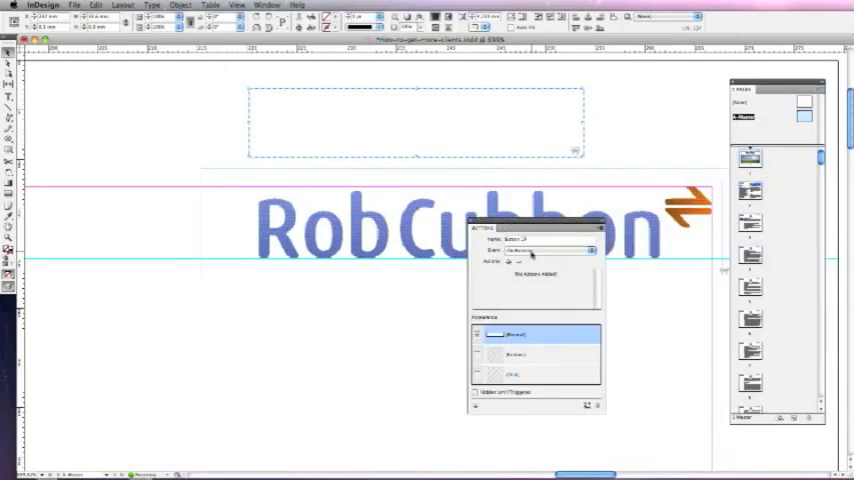
click(510, 260)
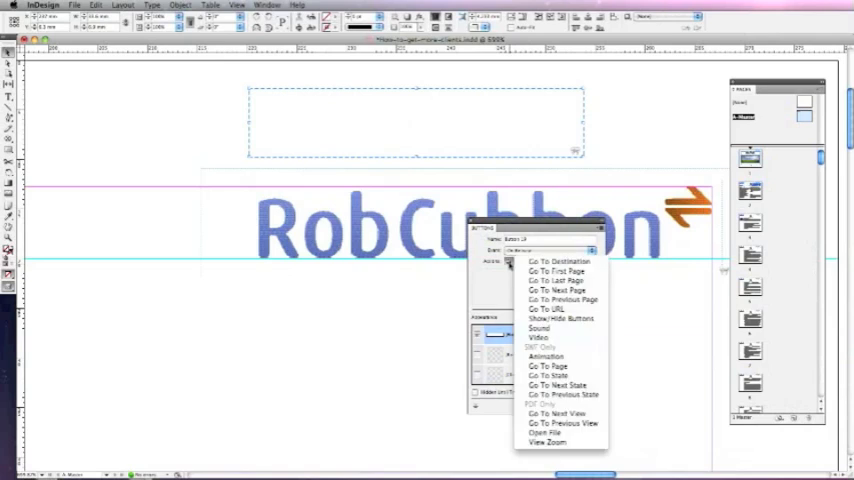
click(544, 328)
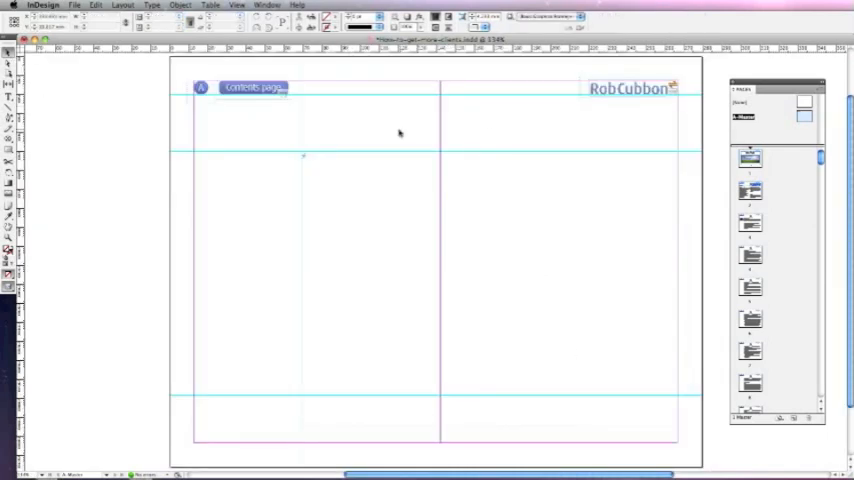
click(750, 190)
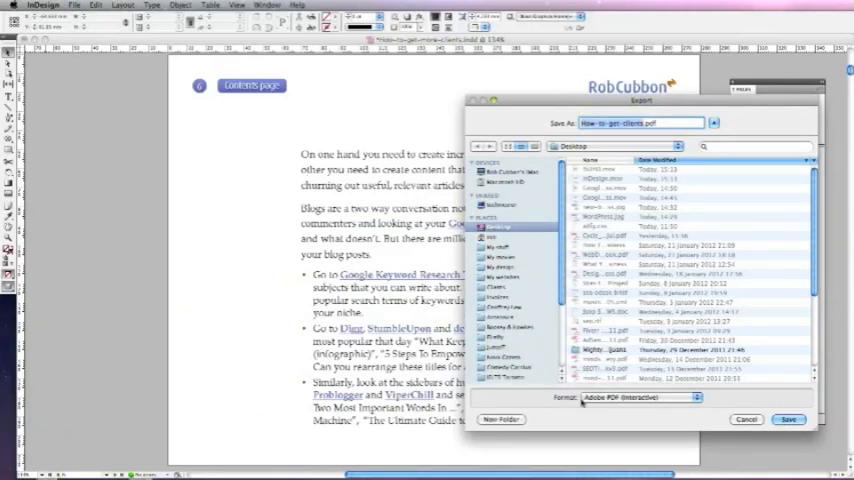
Step: Export the ebook as an interactive PDF with a permissions password restricting printing and editing
click(788, 420)
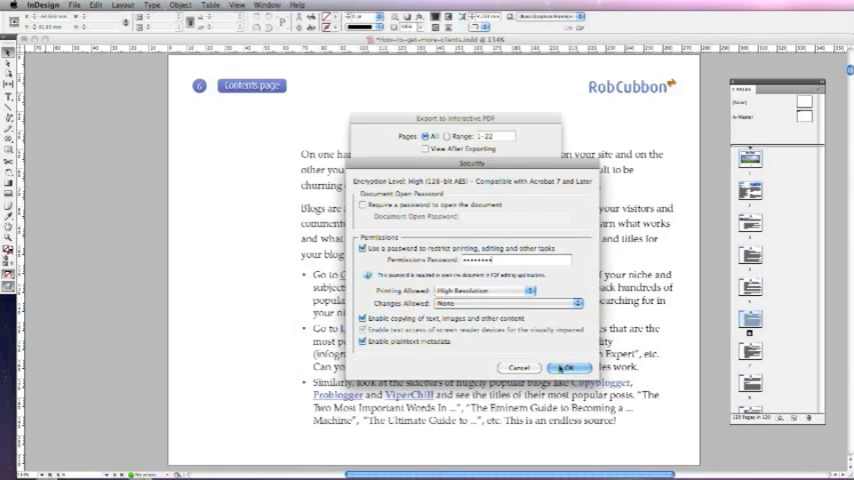
click(568, 368)
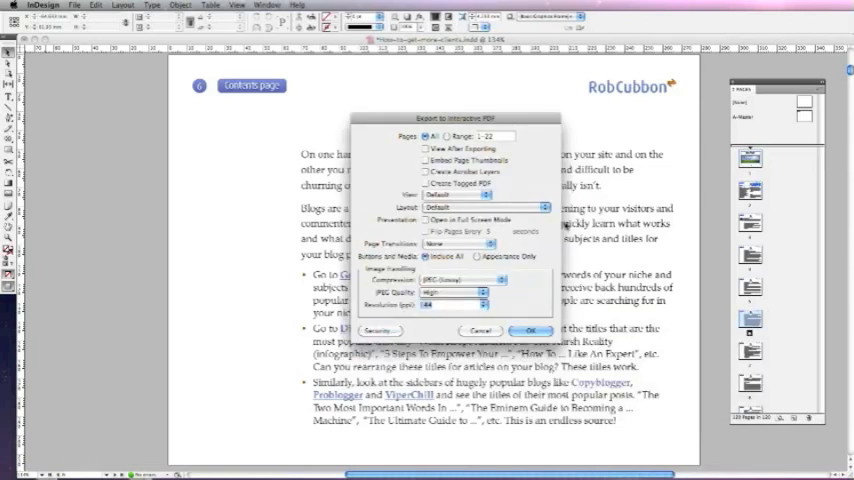
click(532, 330)
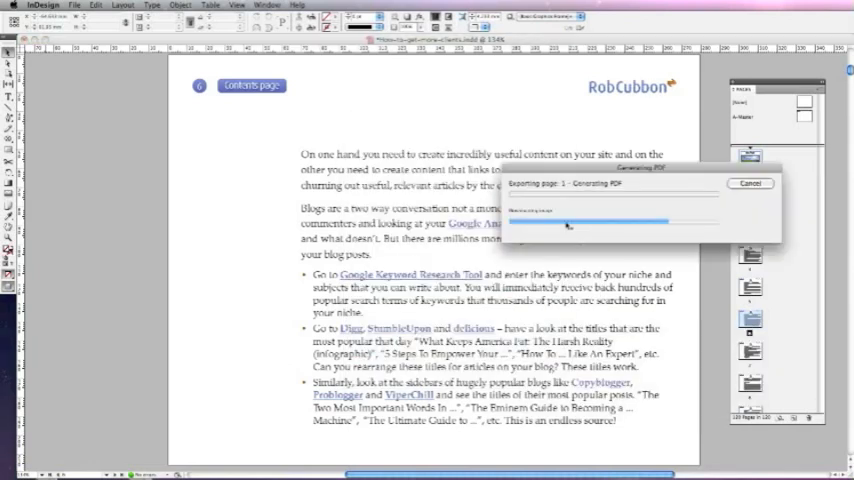